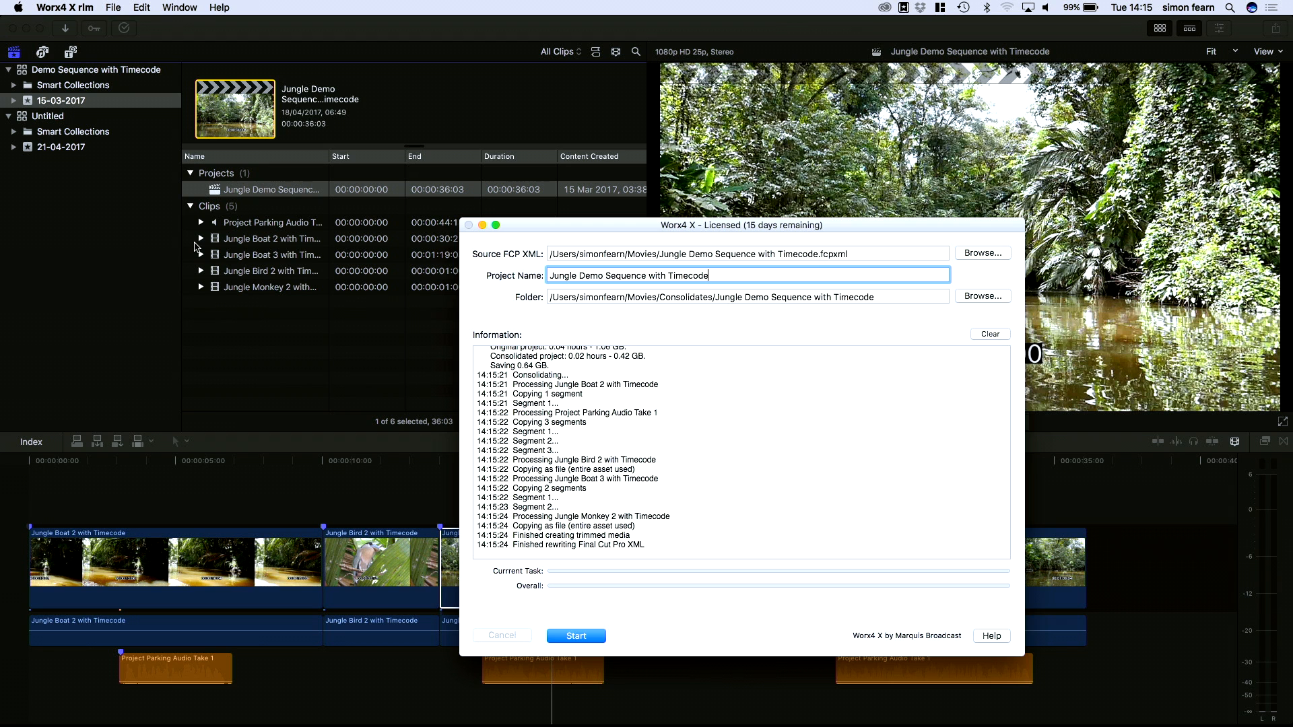
# Bring Final Cut Pro forward and select the Untitled library as the import destination.
pyautogui.click(575, 636)
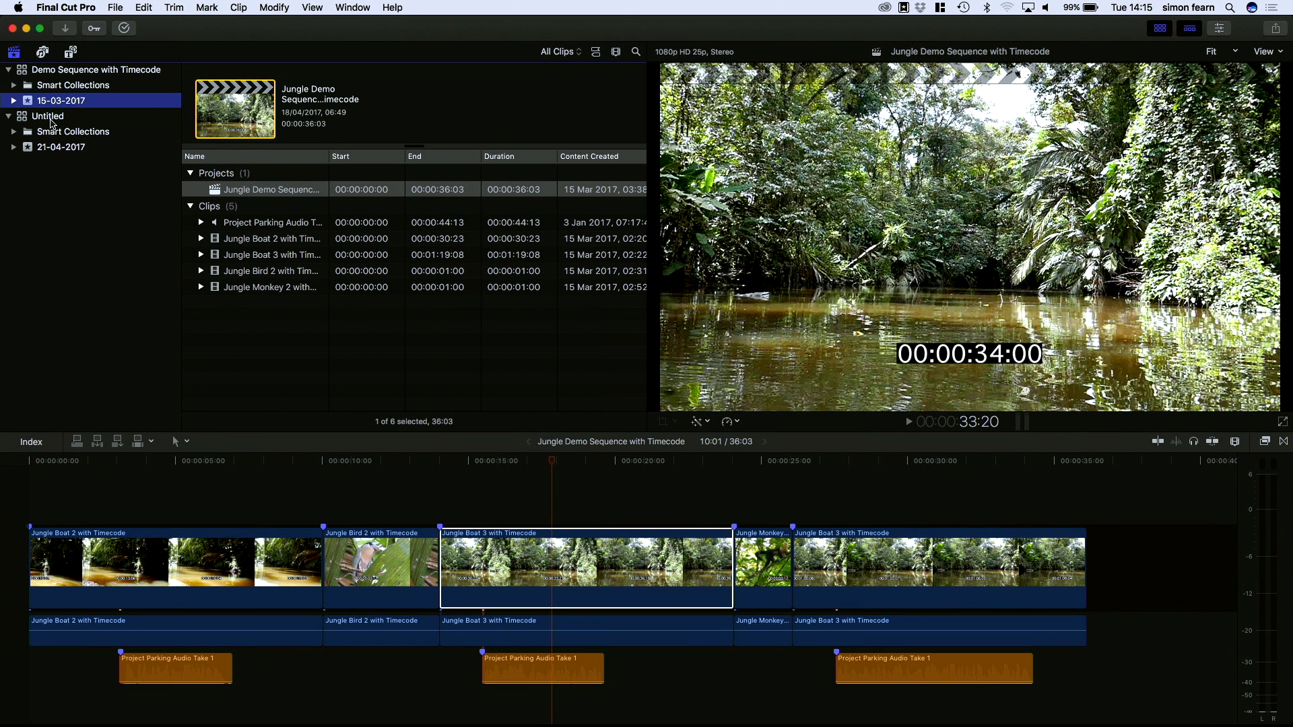
pyautogui.click(116, 8)
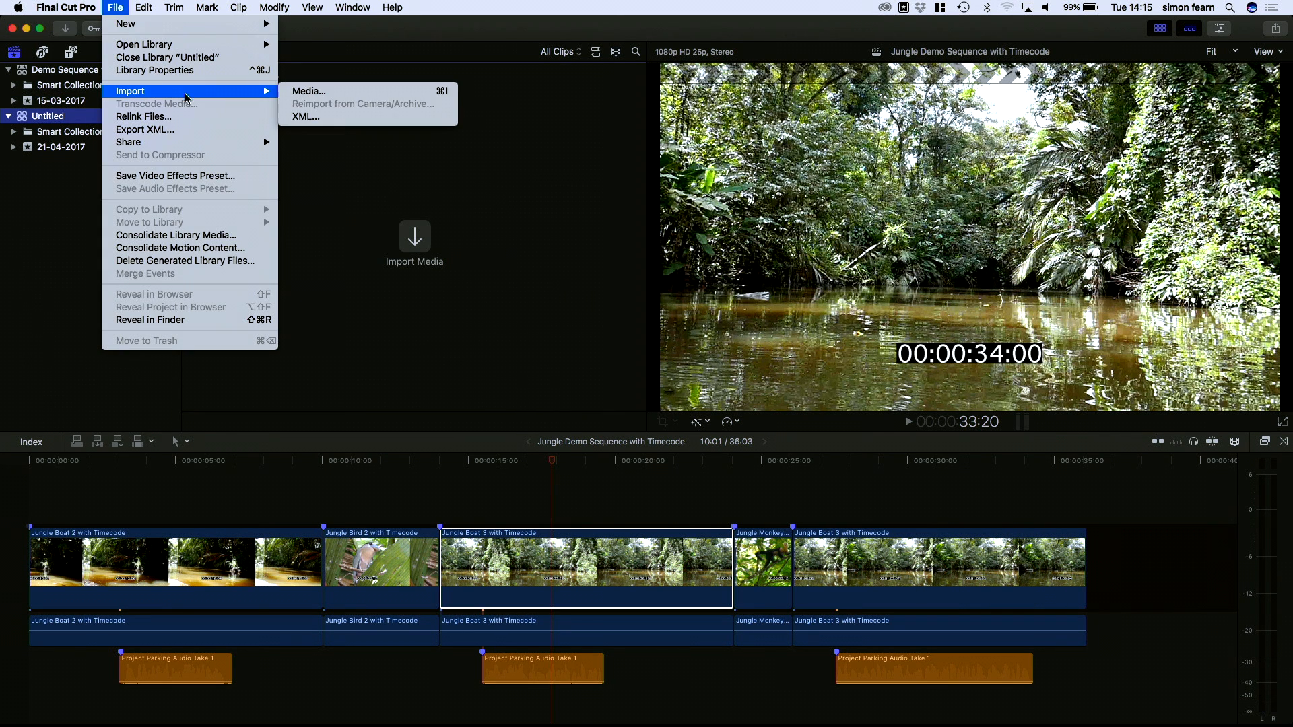
# Import the Jungle Demo Sequence with Timecode .fcpxml as a new 36:03 project via File > Import > XML.
pyautogui.click(308, 90)
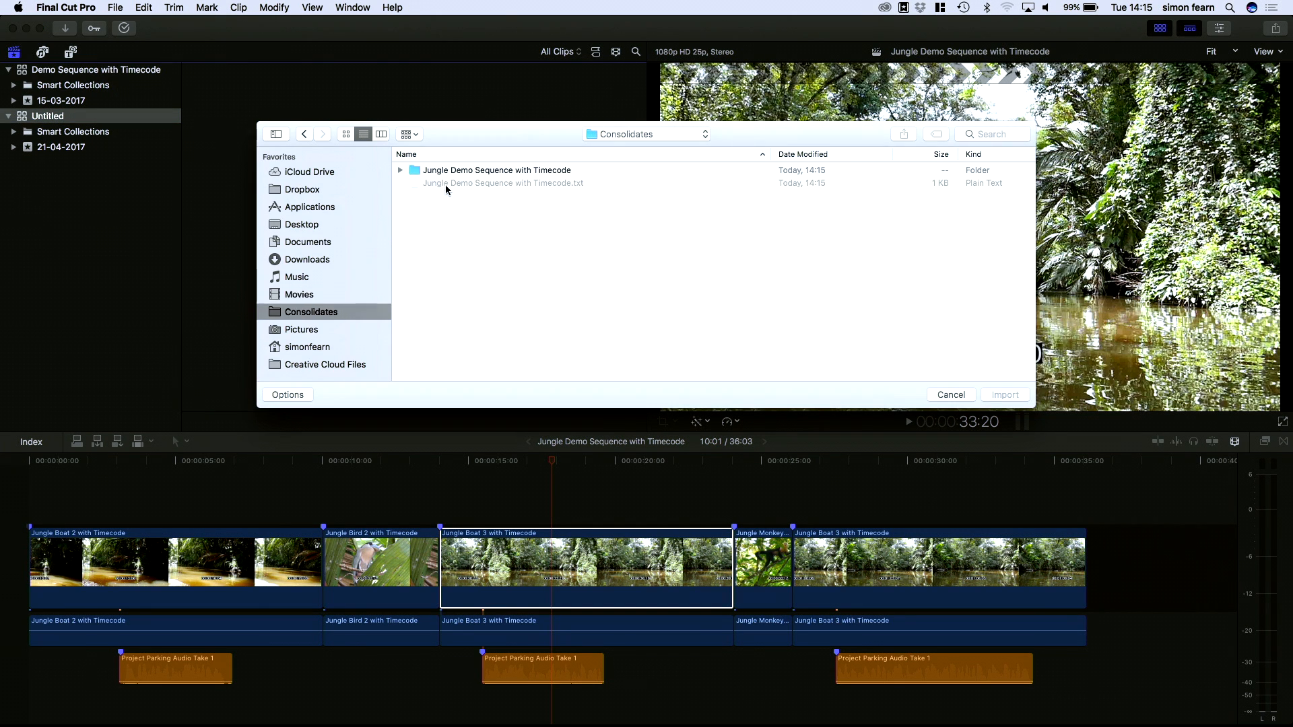
pyautogui.doubleClick(496, 170)
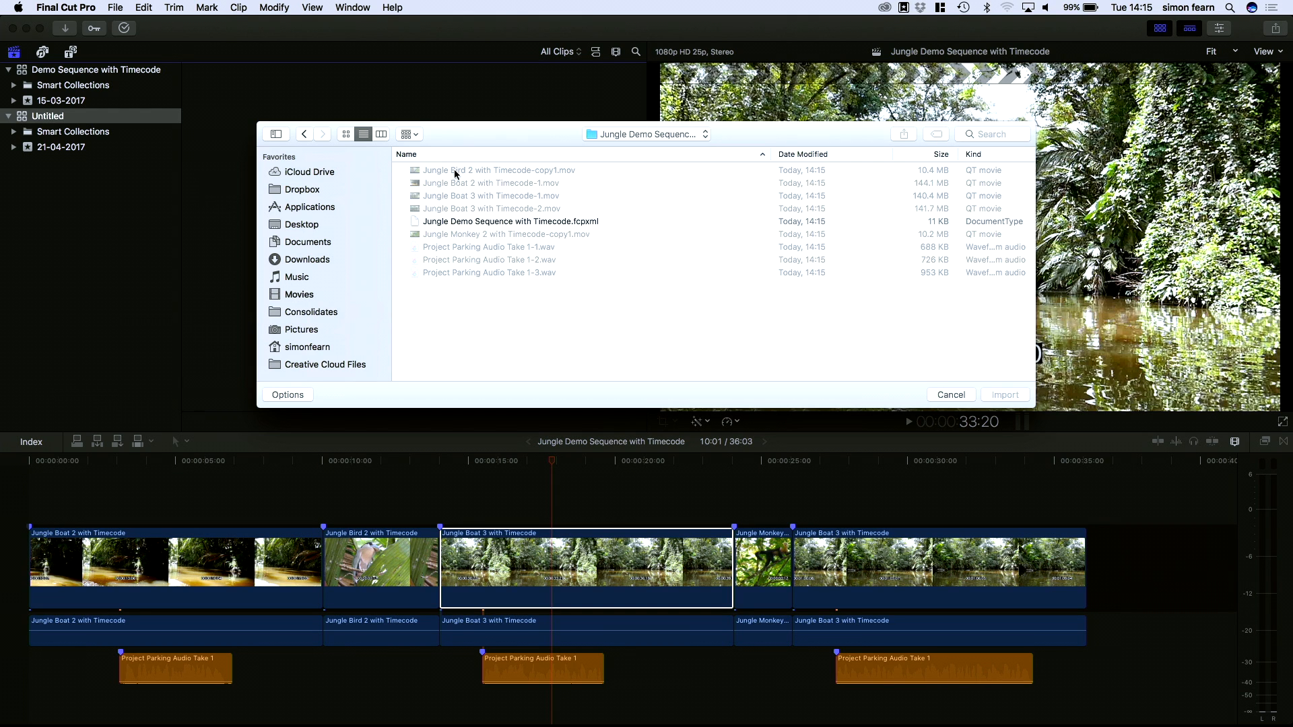
pyautogui.moveTo(583, 222)
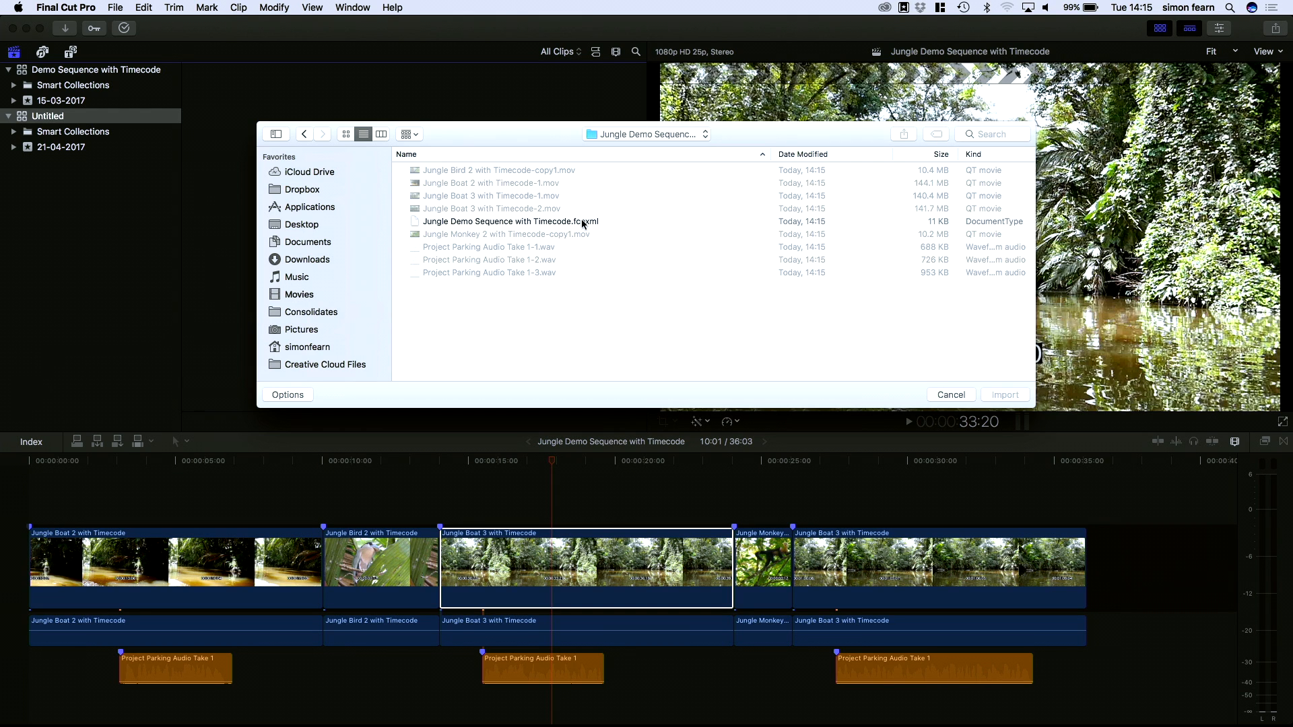
pyautogui.moveTo(583, 224)
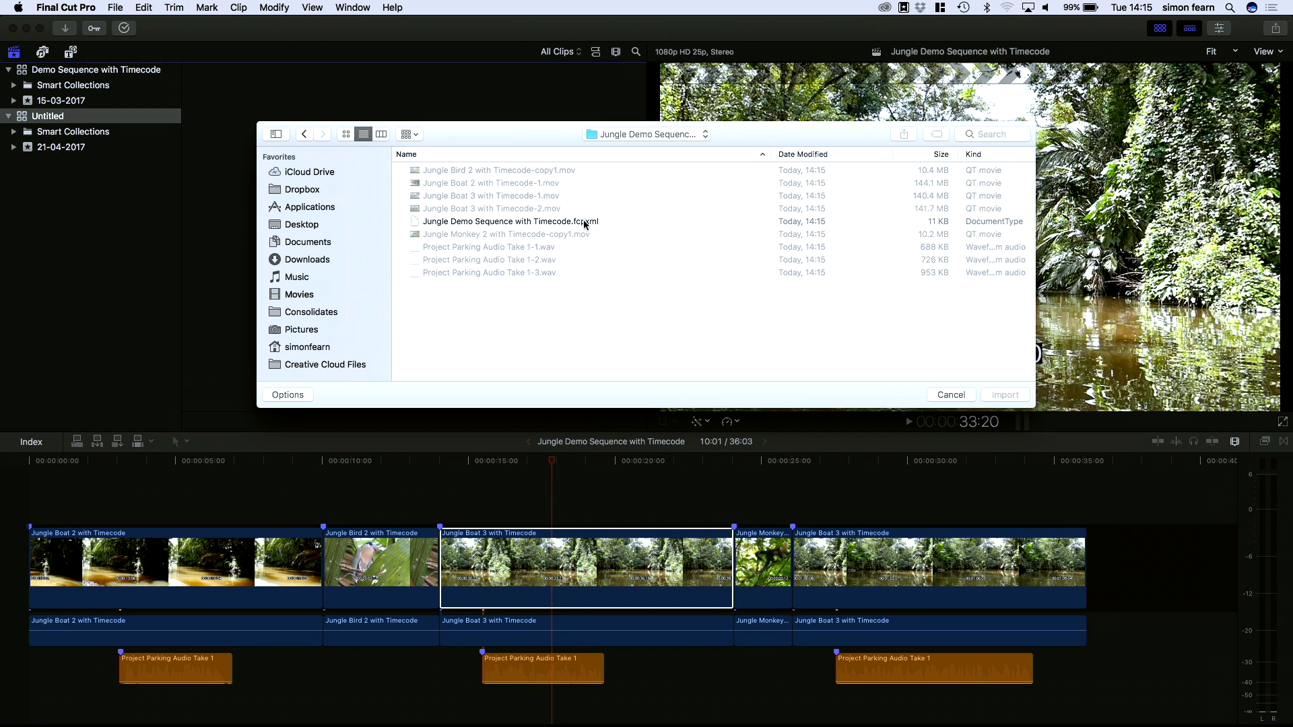
pyautogui.click(509, 221)
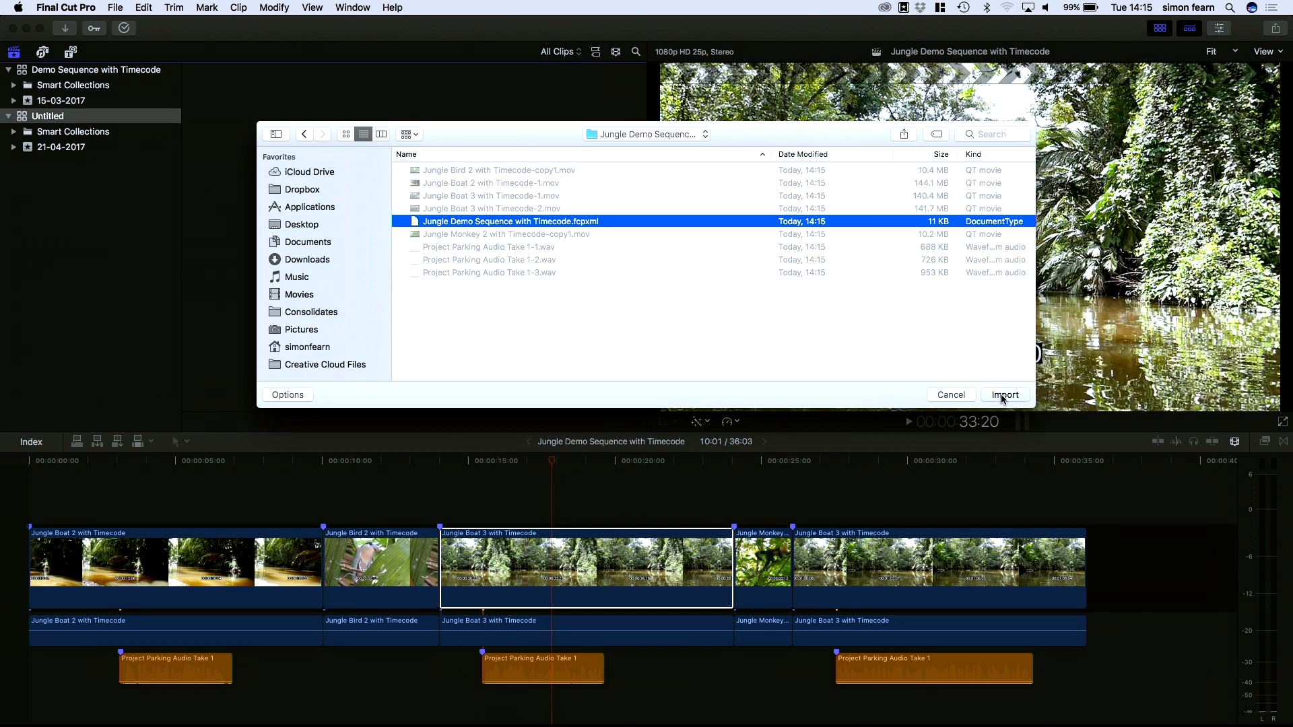
pyautogui.click(1005, 394)
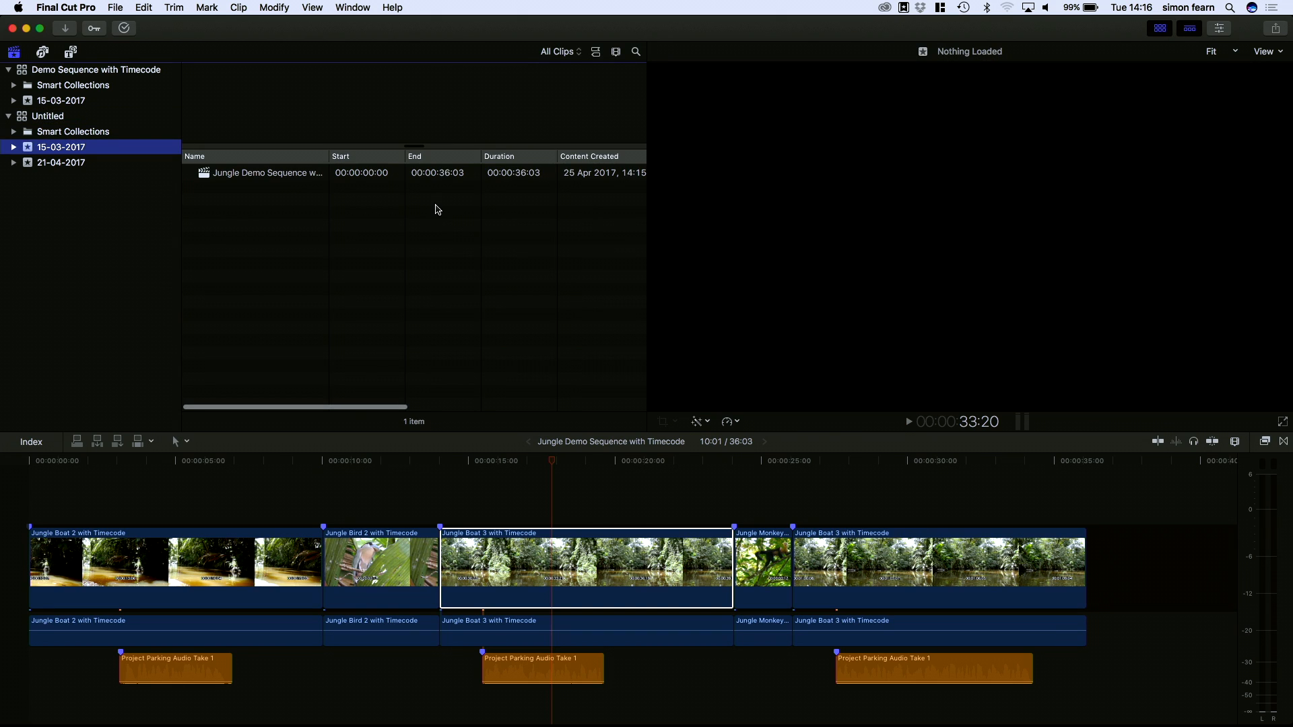